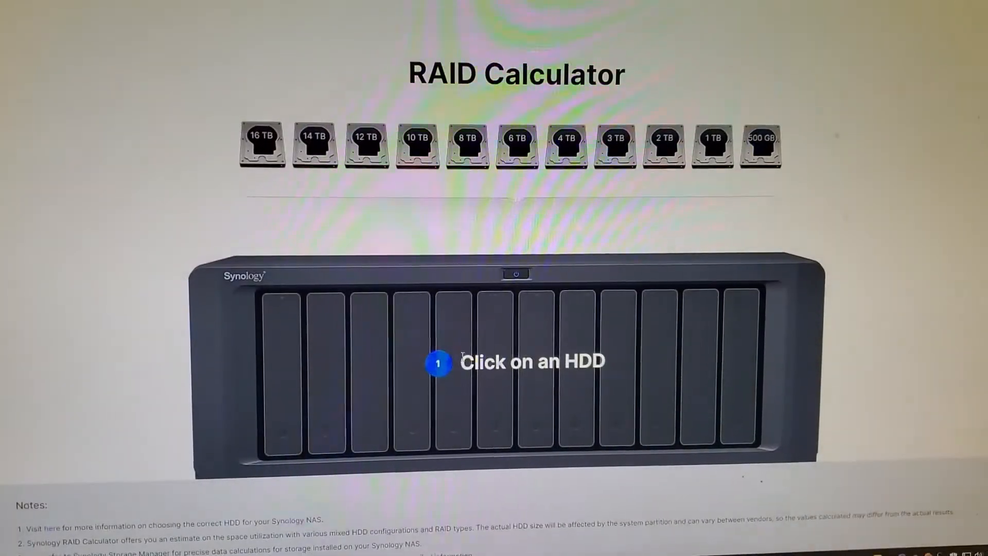
Add a 14 TB drive in RAID Calculator and select SHR-2 as the RAID type to compare.
left_click(313, 146)
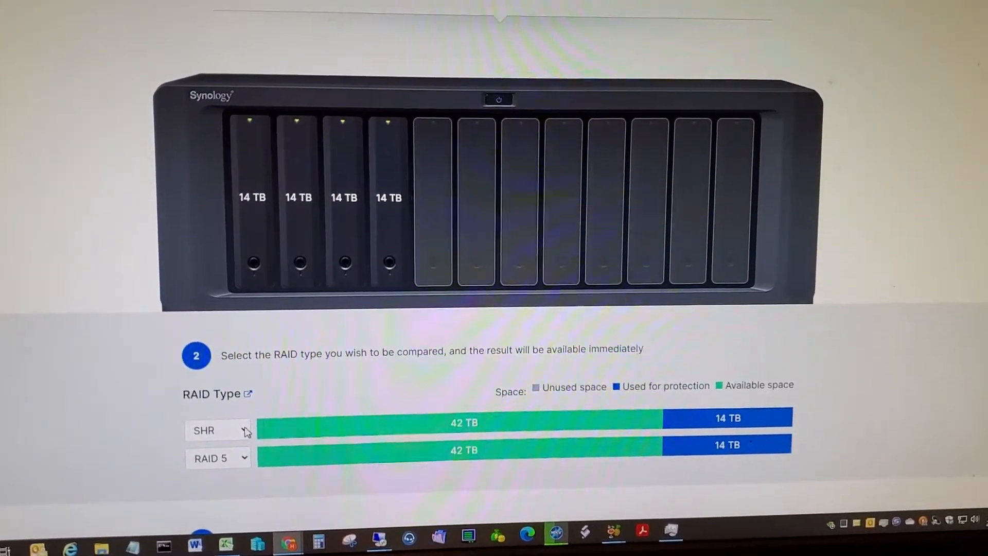
left_click(217, 430)
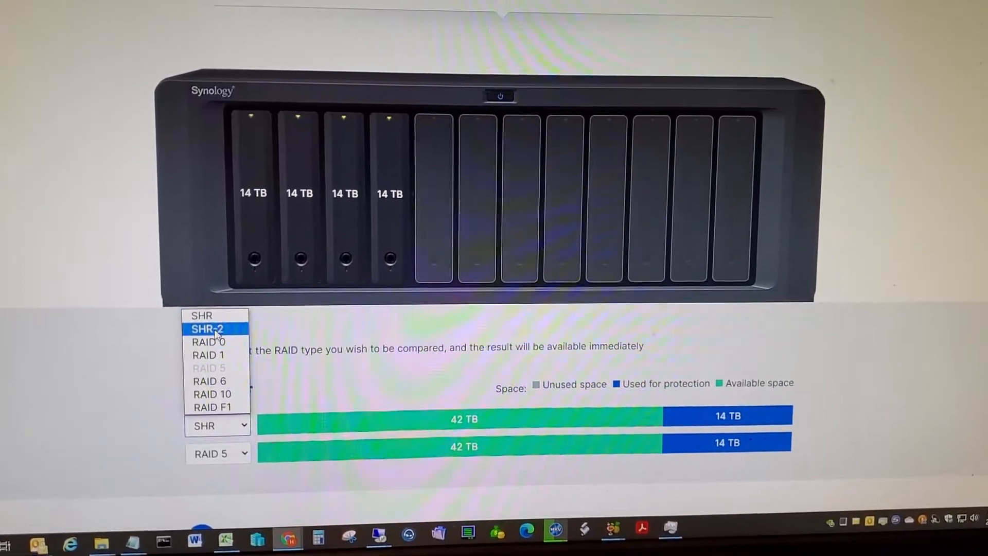
left_click(209, 328)
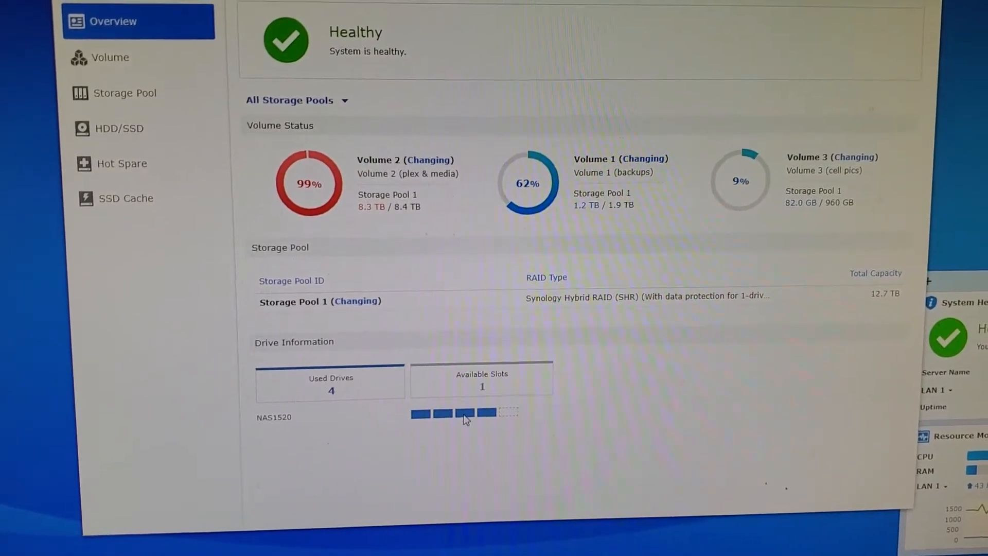
mouse_move(482, 412)
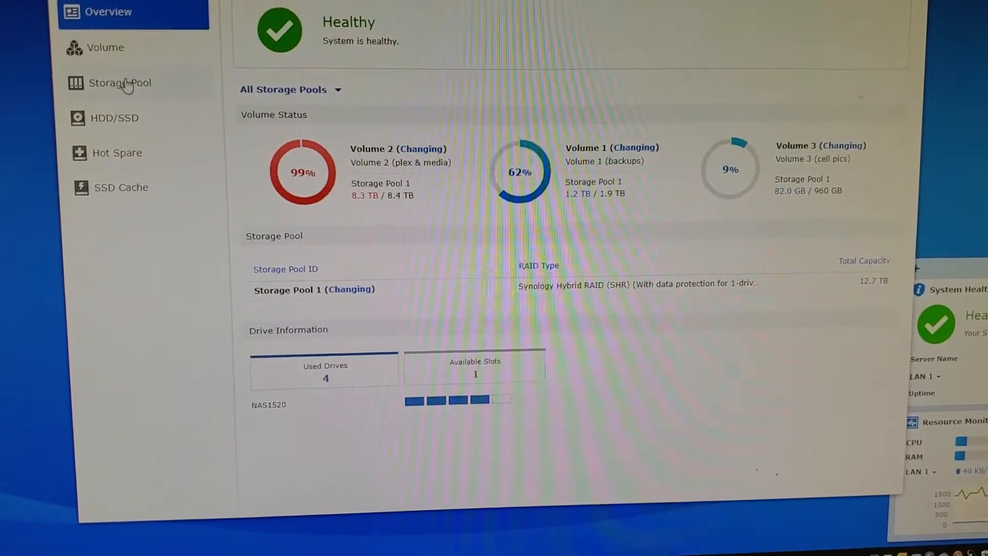
Show Storage Pool 1's details: SHR, 1-drive protection, parity check at 17.58%, three Btrfs volumes.
left_click(118, 82)
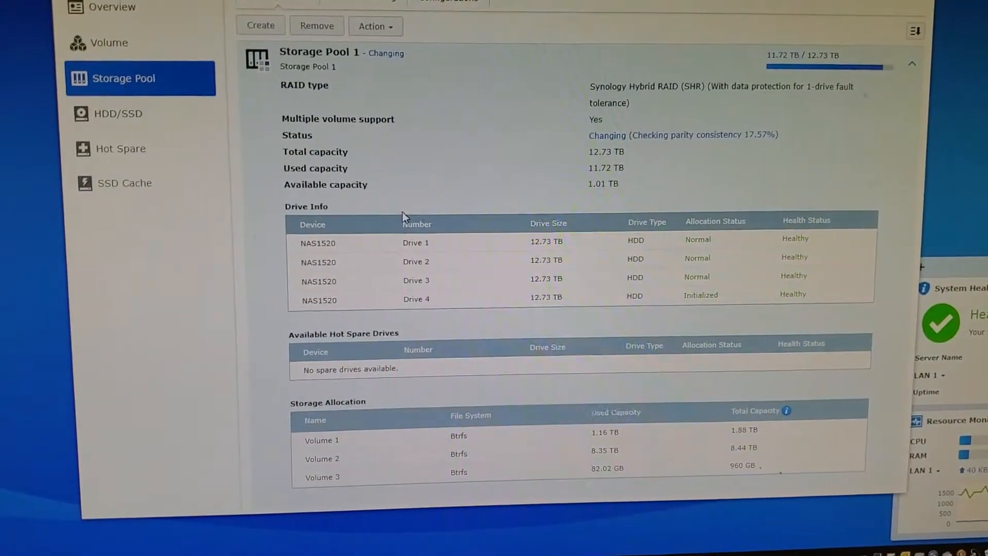
scroll("down", 3)
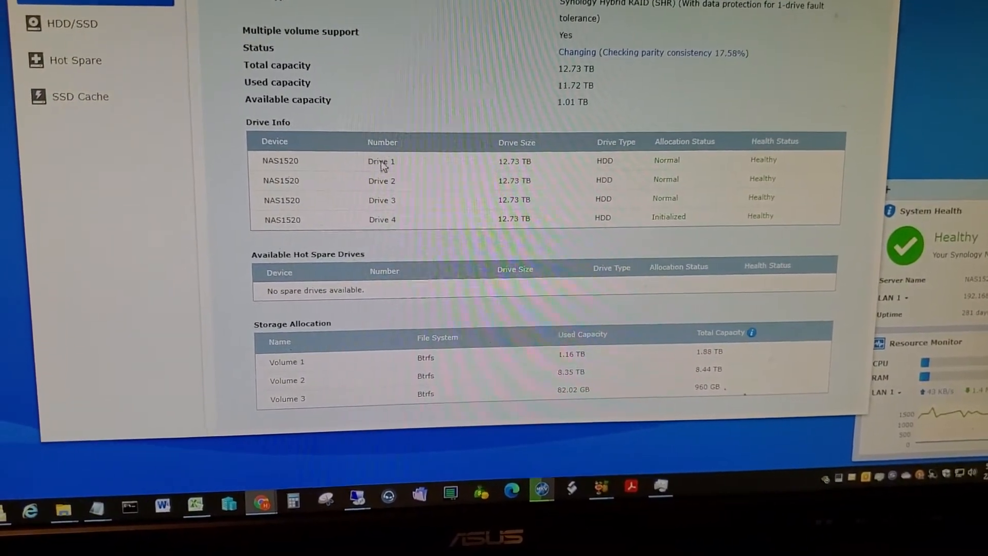
mouse_move(367, 23)
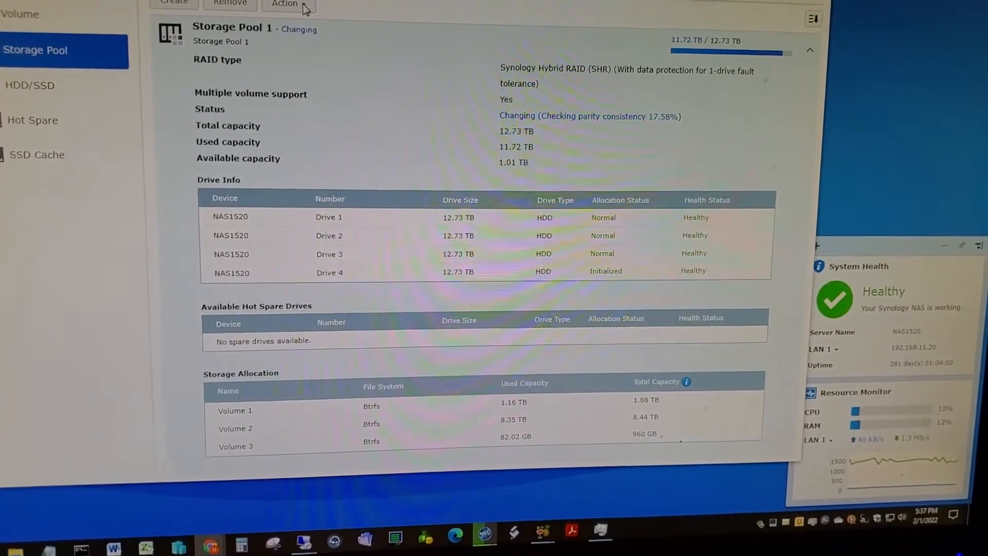
mouse_move(340, 114)
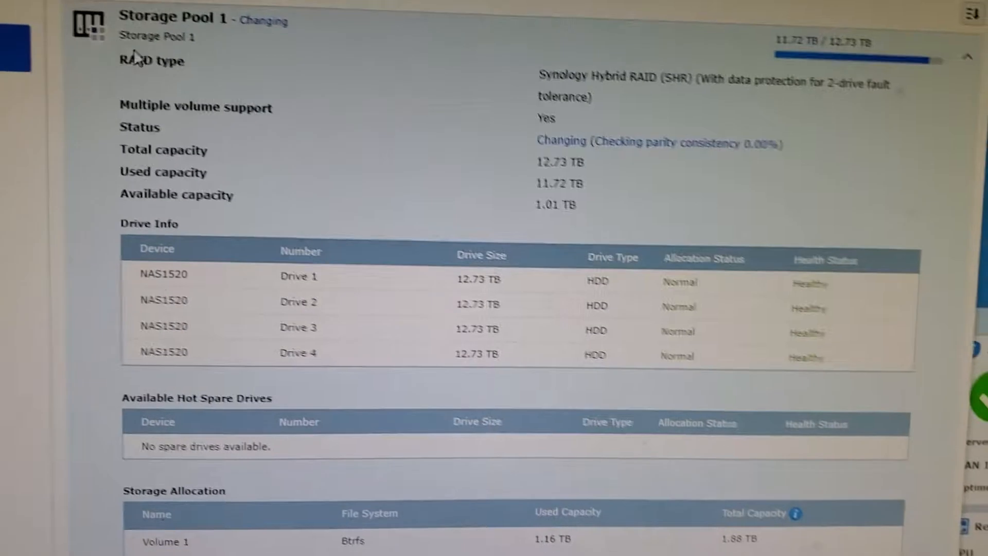
Scroll through Storage Pool 1's status showing SHR with 2-drive fault tolerance and four Normal drives.
scroll("down", 3)
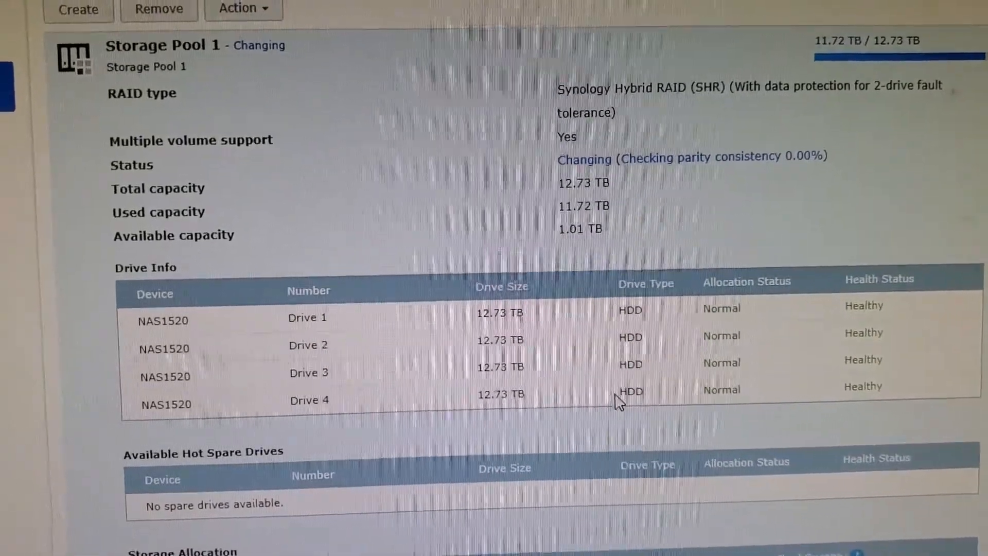
scroll("down", 3)
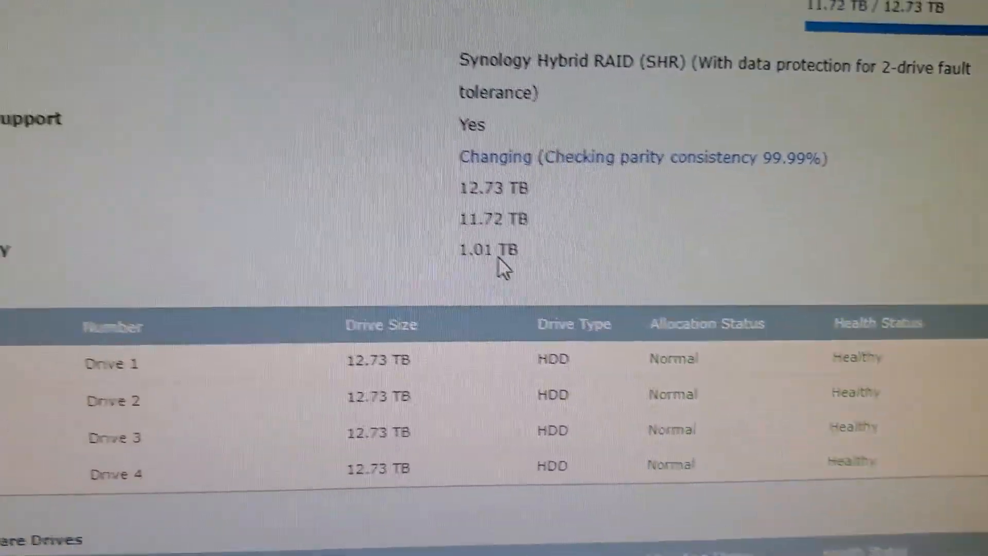
Scroll the Storage Pool page to follow the parity consistency check nearing 99.99%.
scroll("down", 3)
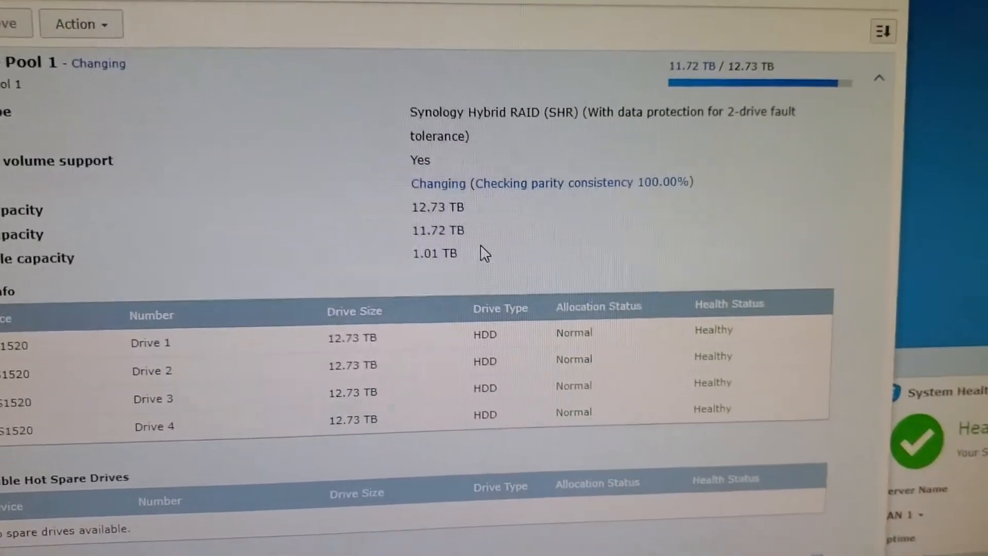
Scroll to confirm the parity check at 100.00% with four healthy 12.73 TB drives.
scroll("down", 3)
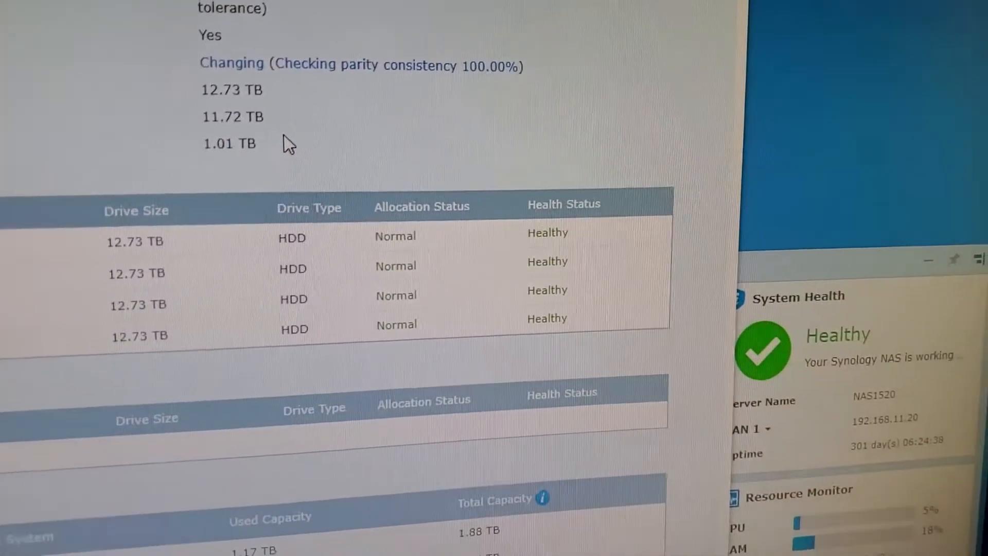